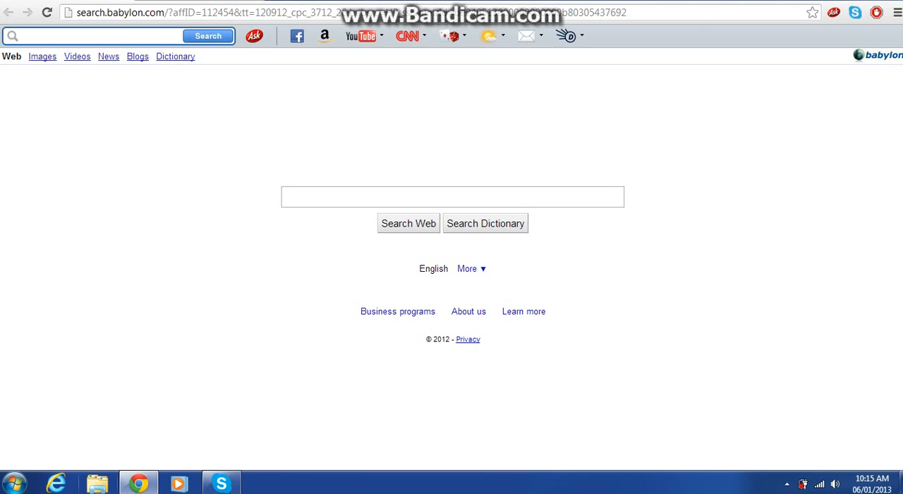
pyautogui.moveTo(138, 482)
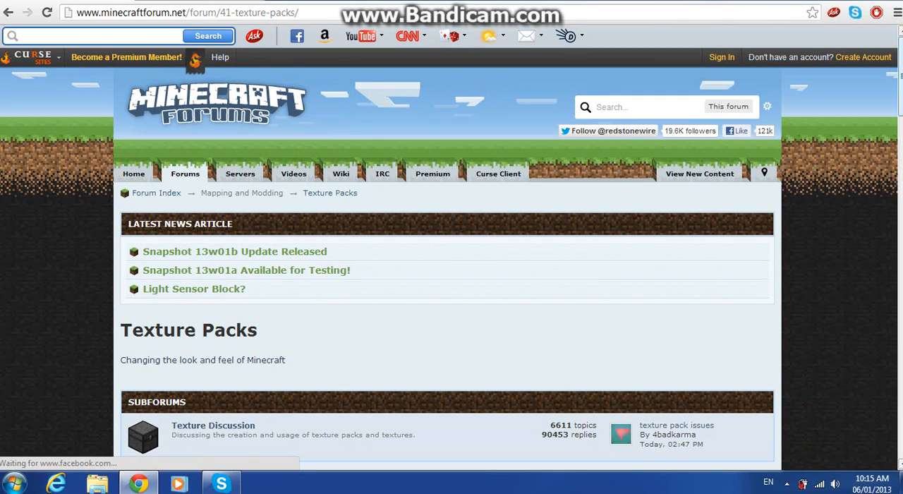
pyautogui.scroll(-3)
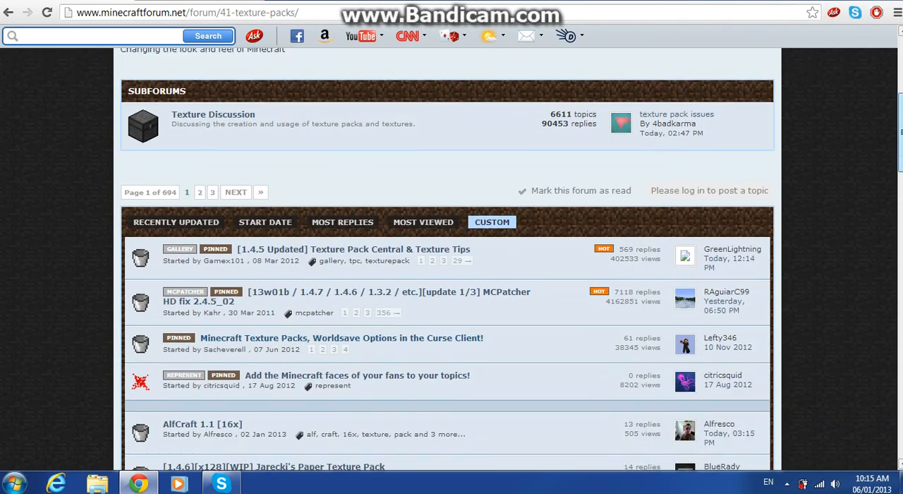
pyautogui.scroll(-3)
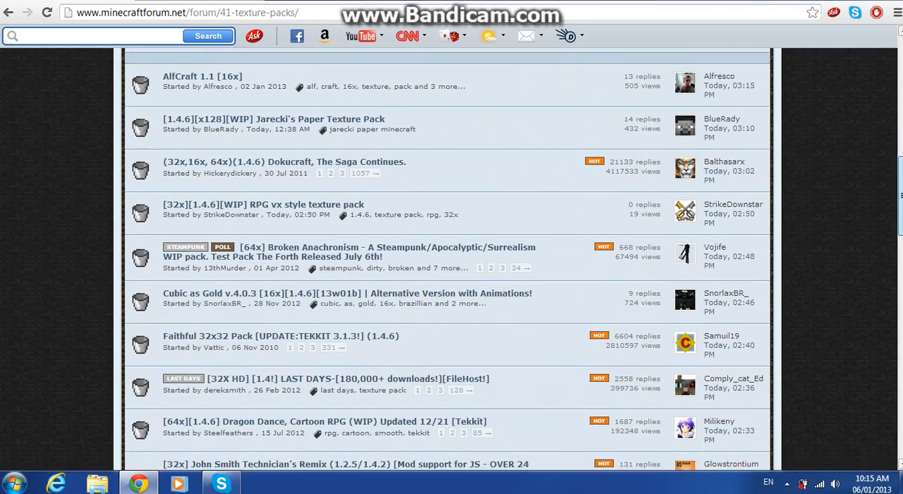
pyautogui.scroll(-3)
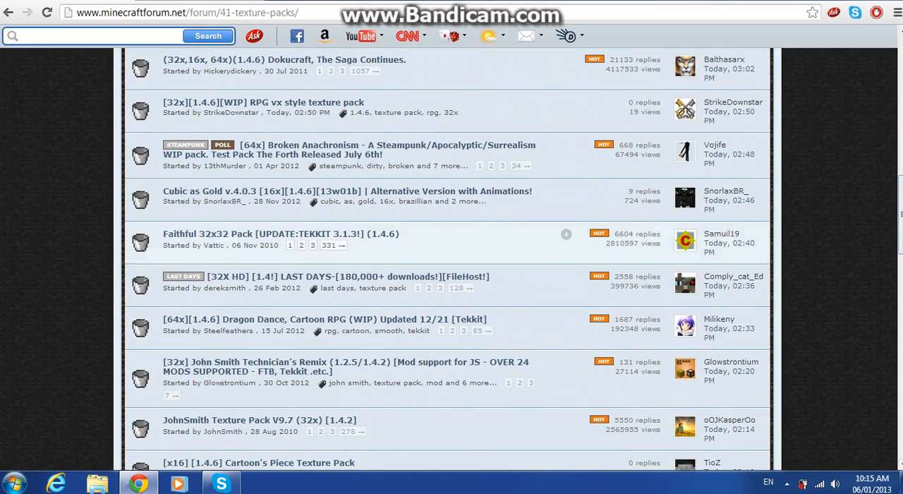
pyautogui.click(280, 233)
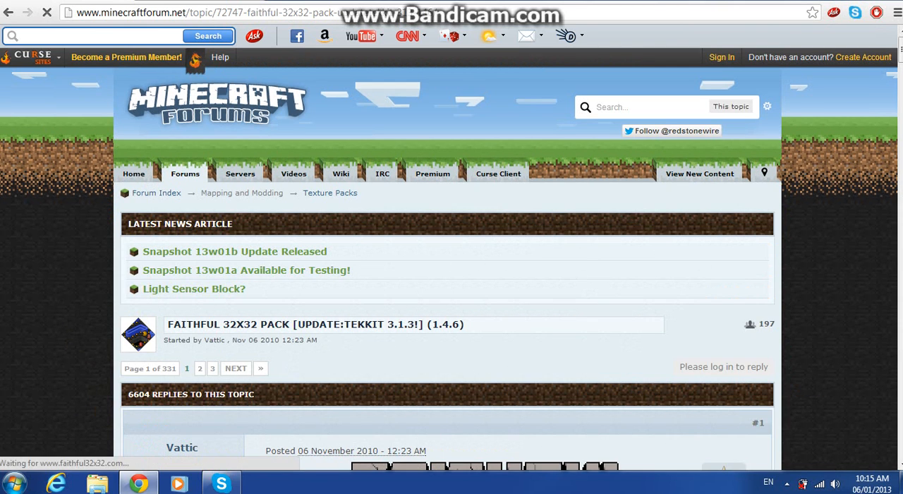
pyautogui.scroll(-3)
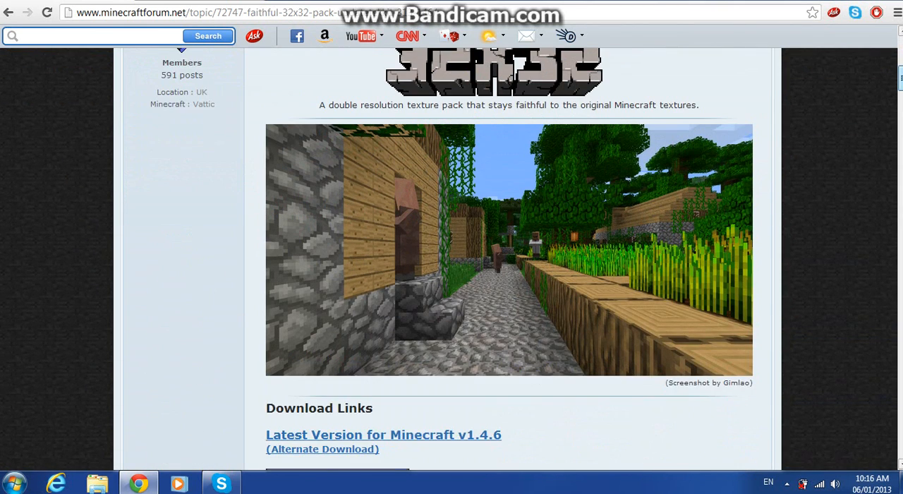
pyautogui.scroll(-3)
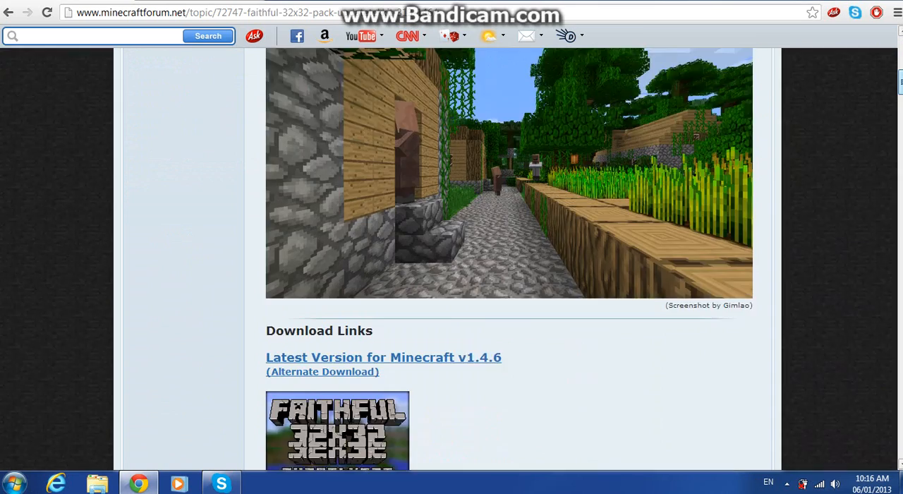
pyautogui.scroll(-3)
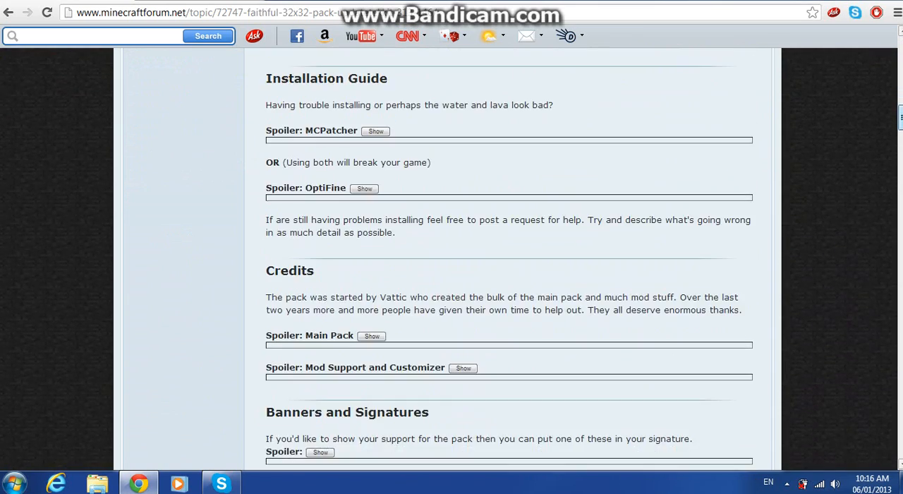
pyautogui.scroll(3)
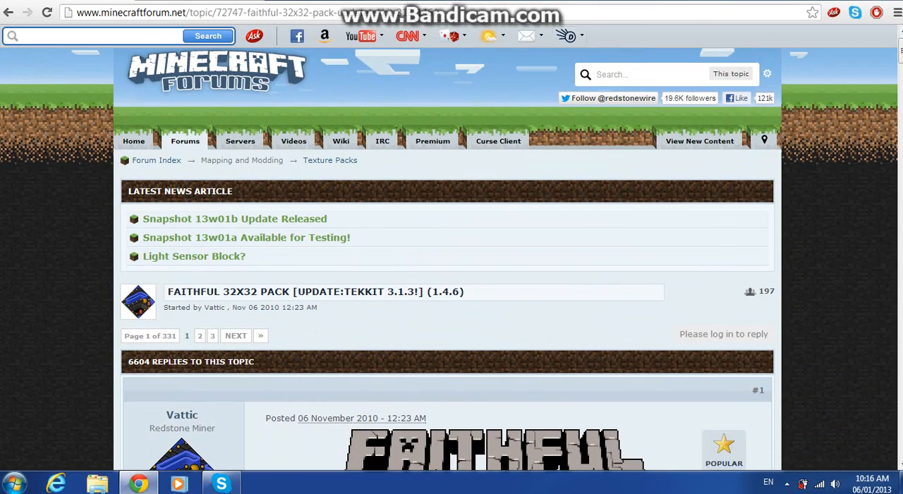
pyautogui.click(329, 160)
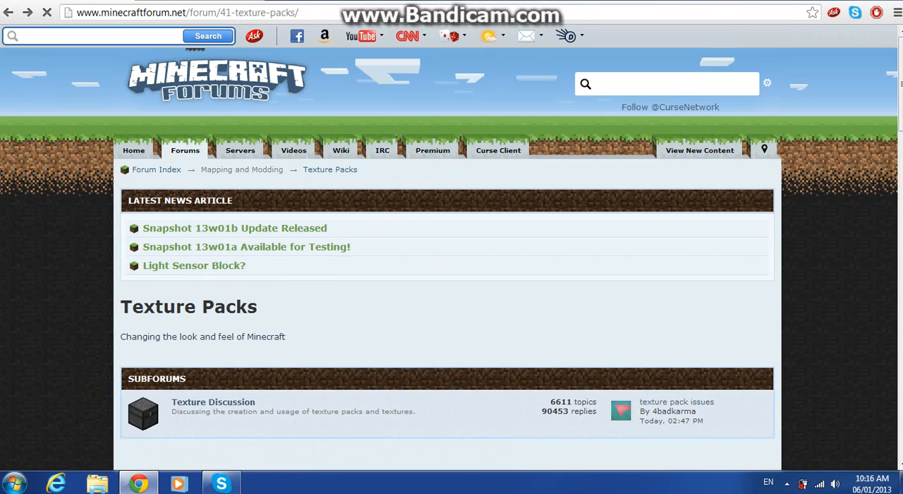
pyautogui.scroll(-3)
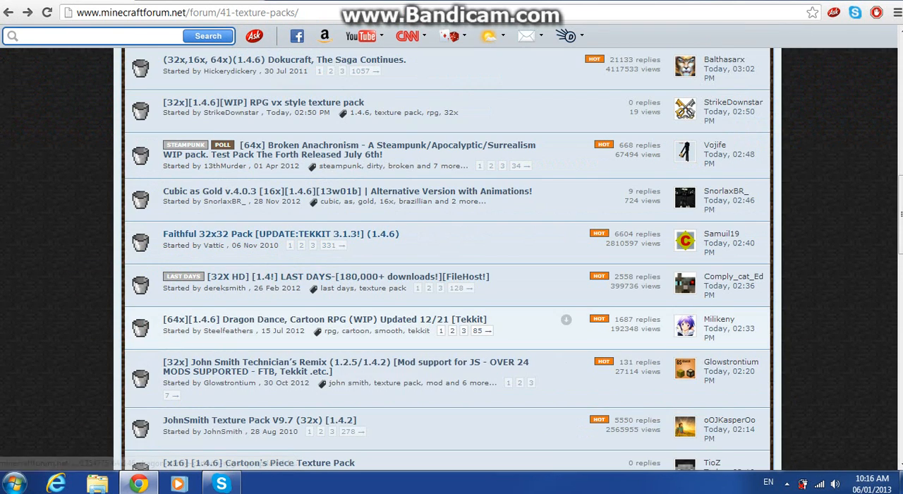
pyautogui.moveTo(325, 319)
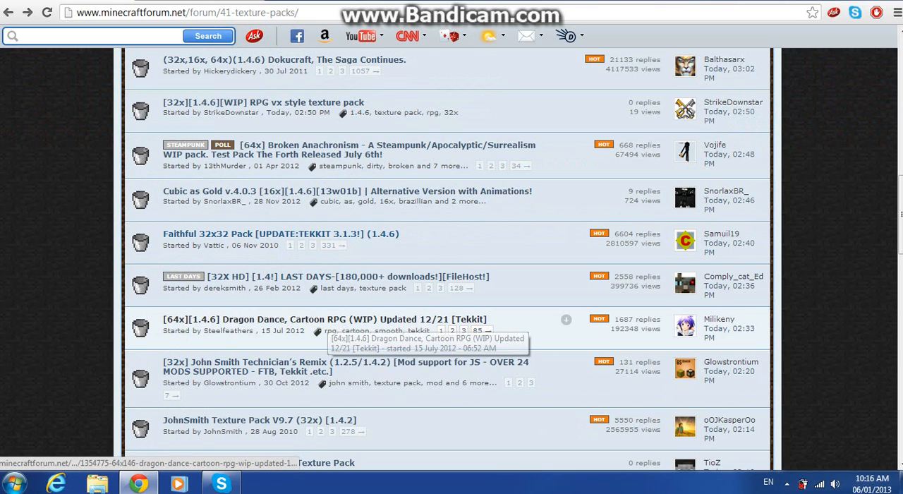
pyautogui.moveTo(565, 145)
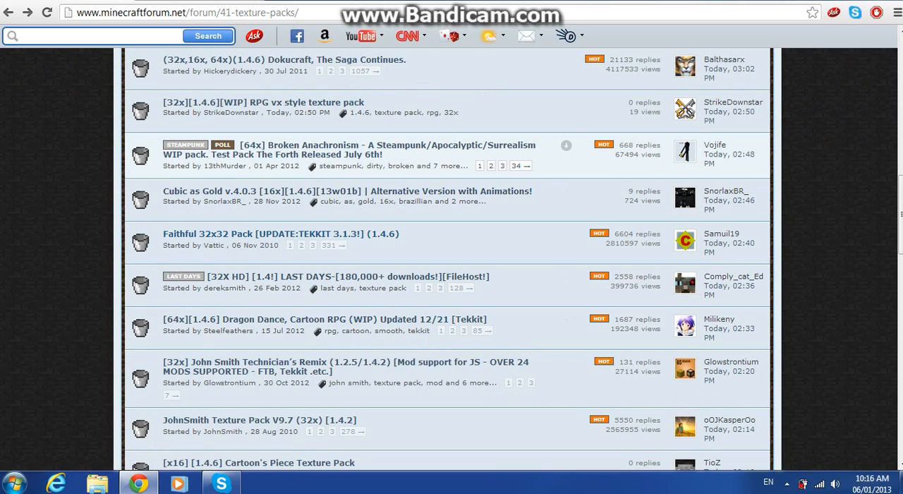
pyautogui.click(349, 150)
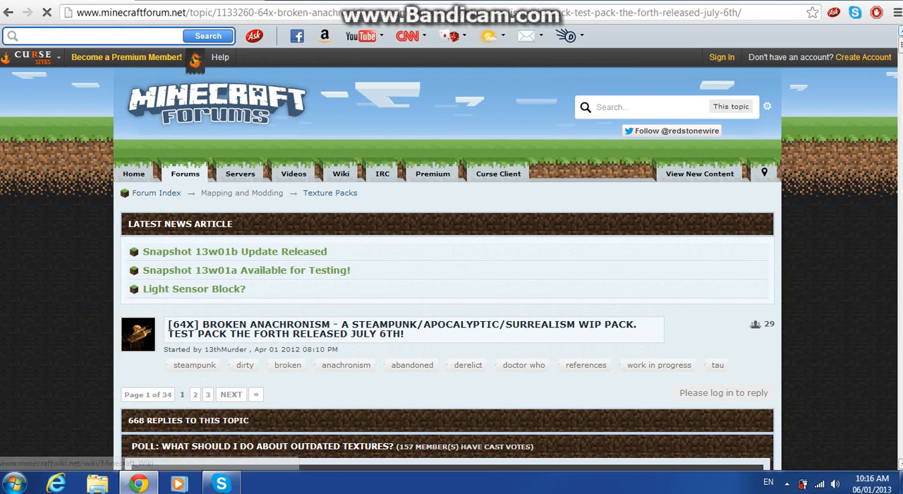
pyautogui.scroll(-3)
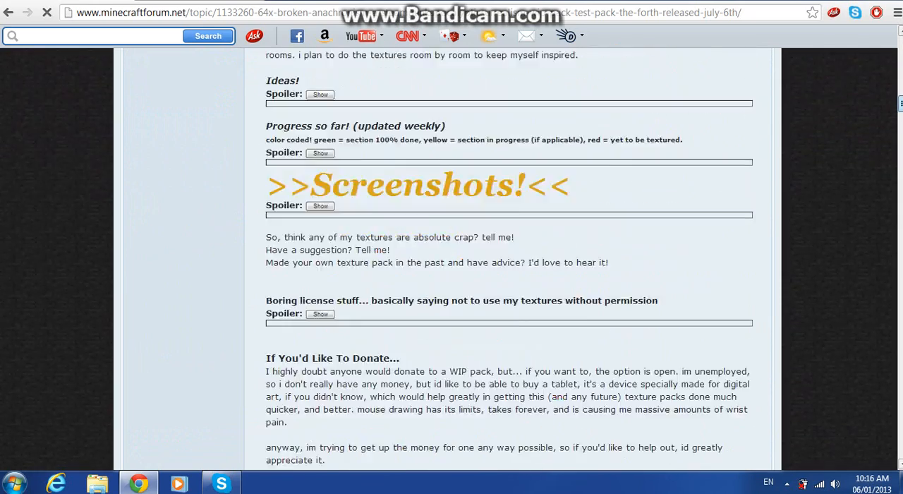
pyautogui.scroll(-3)
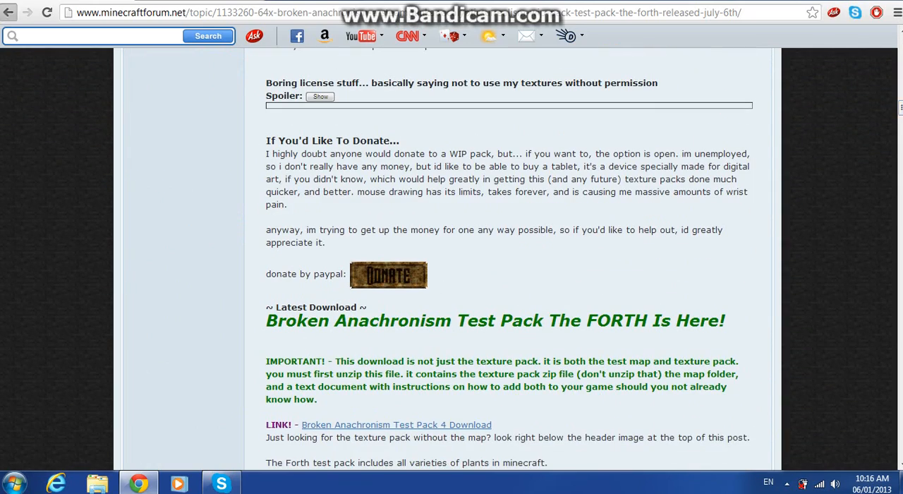
pyautogui.click(8, 12)
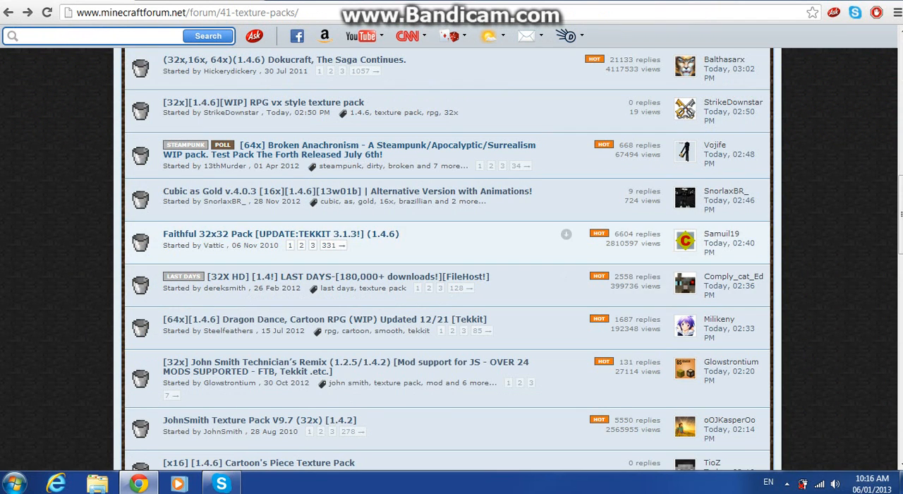
pyautogui.click(324, 318)
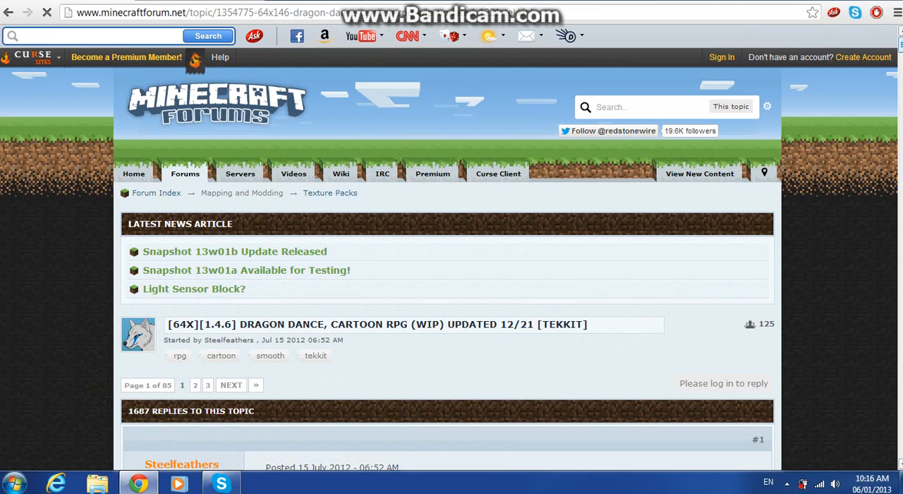
pyautogui.scroll(-3)
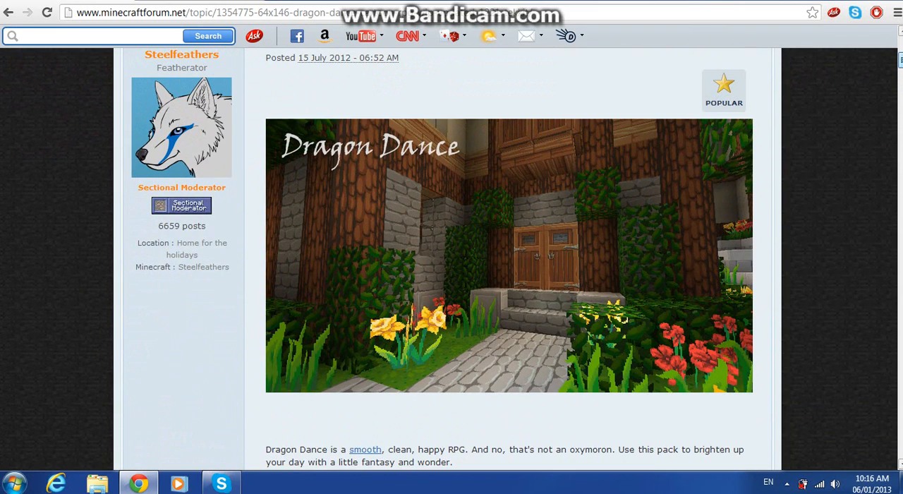
pyautogui.scroll(-3)
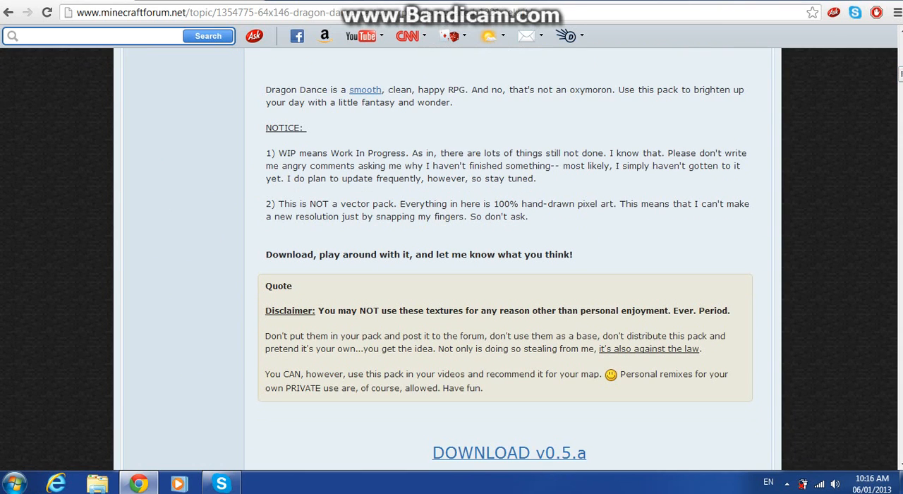
pyautogui.click(9, 12)
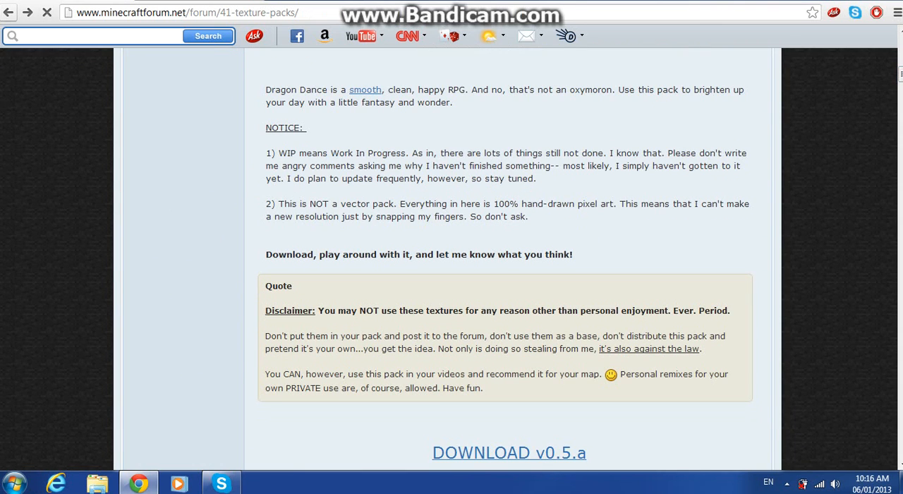
pyautogui.click(9, 12)
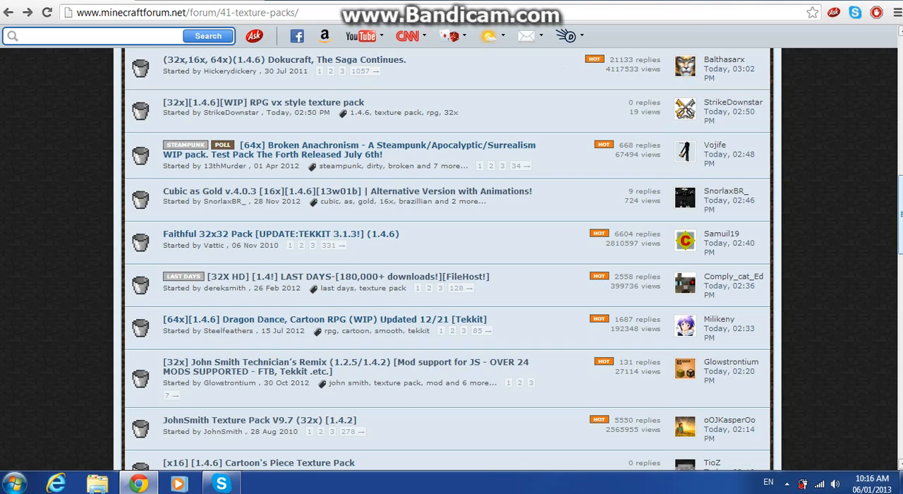
pyautogui.scroll(-3)
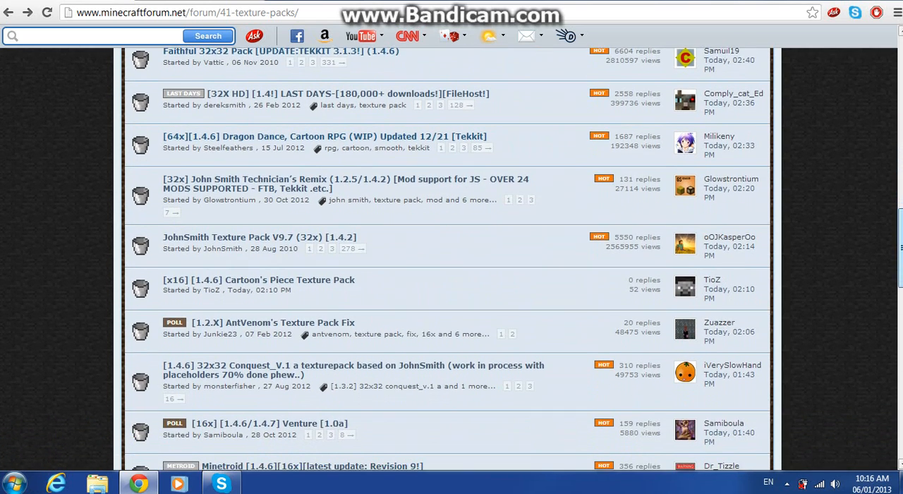
# - Scroll down the Conquest 32x32 topic toward its download links
pyautogui.scroll(-3)
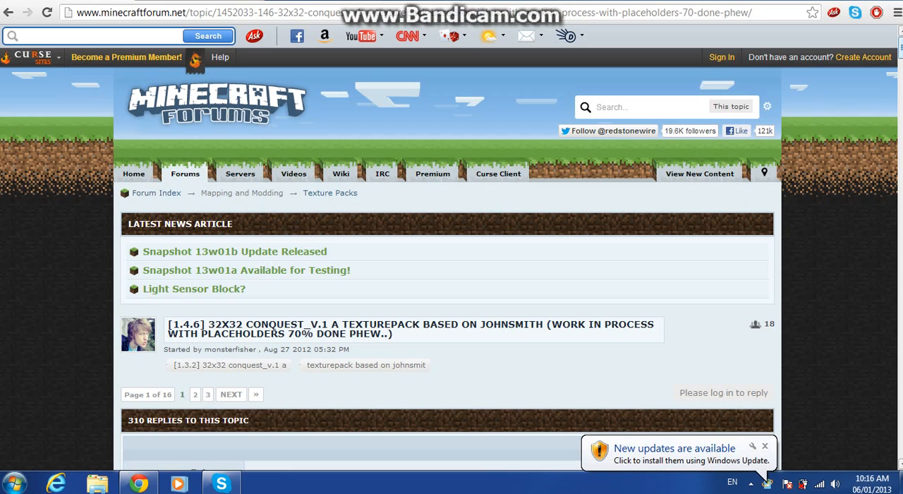
pyautogui.scroll(-3)
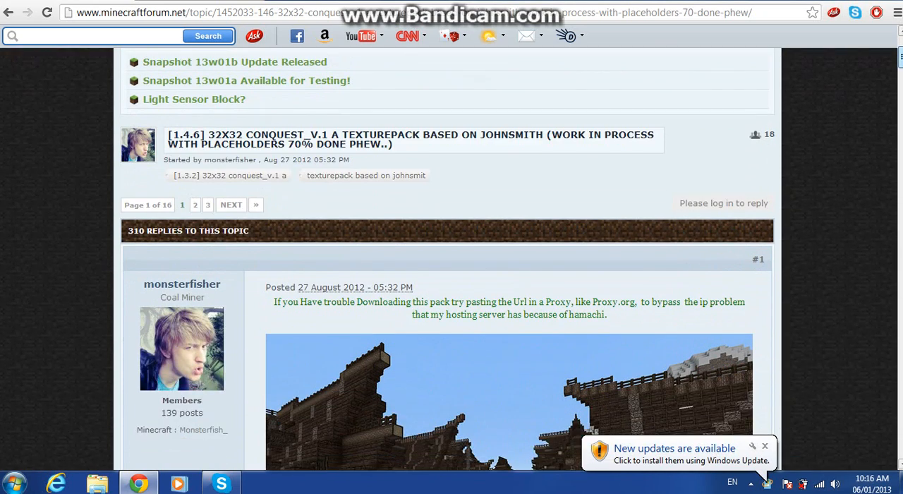
pyautogui.scroll(-3)
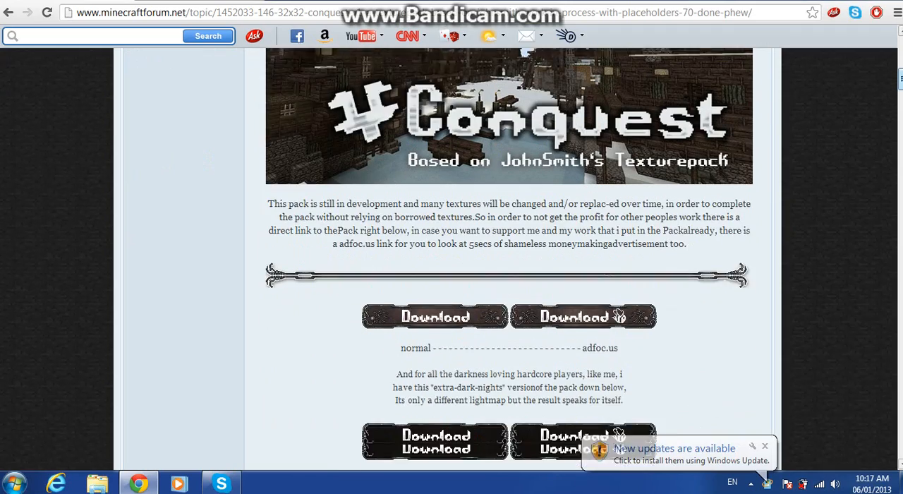
pyautogui.scroll(-3)
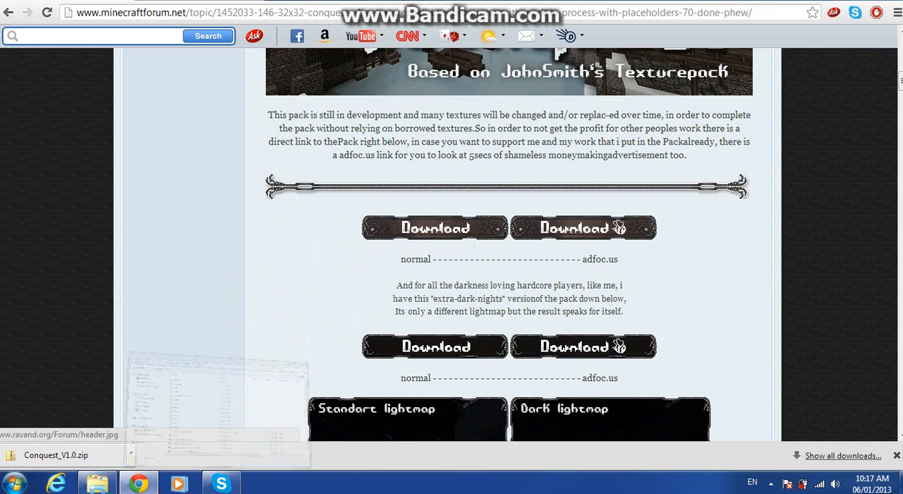
# - Search the Start menu for 'conq' to find the Conquest_V1.0 download
pyautogui.click(14, 482)
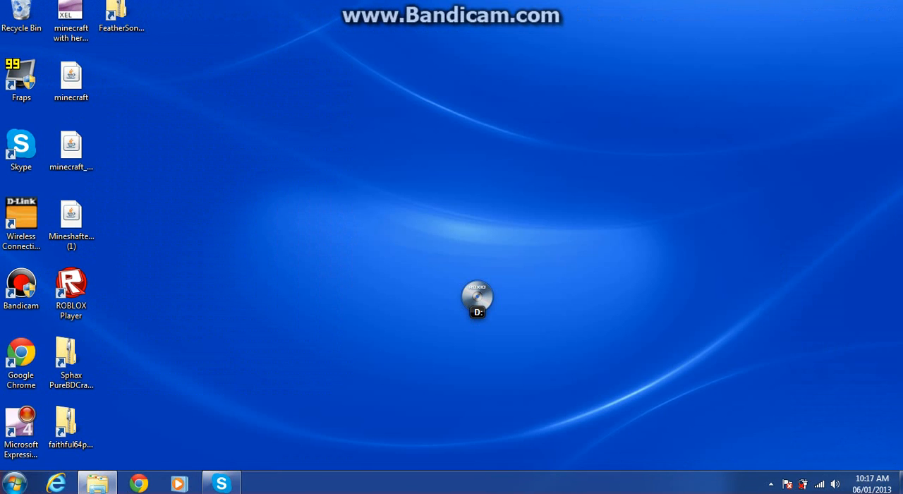
pyautogui.click(20, 483)
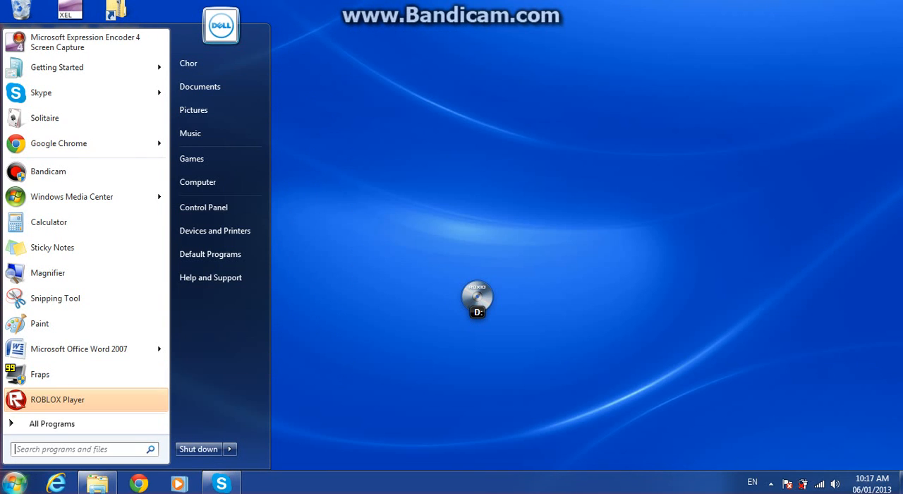
pyautogui.write('drago')
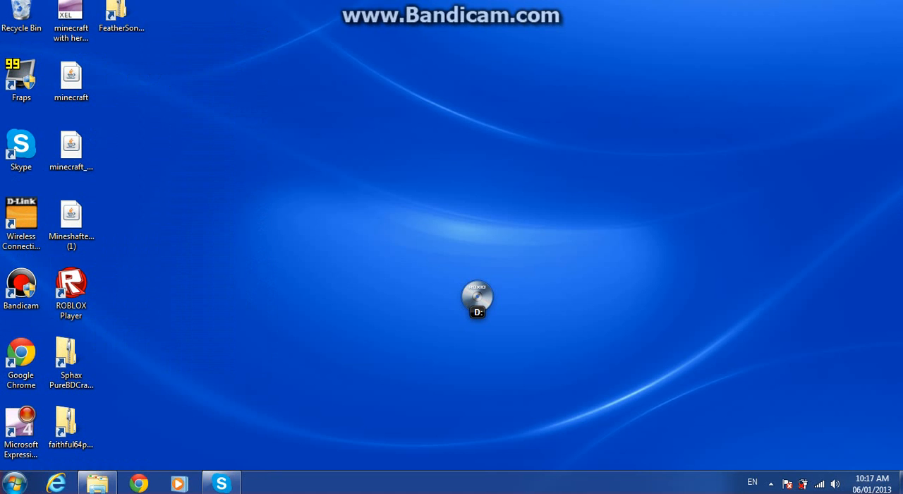
pyautogui.write('c')
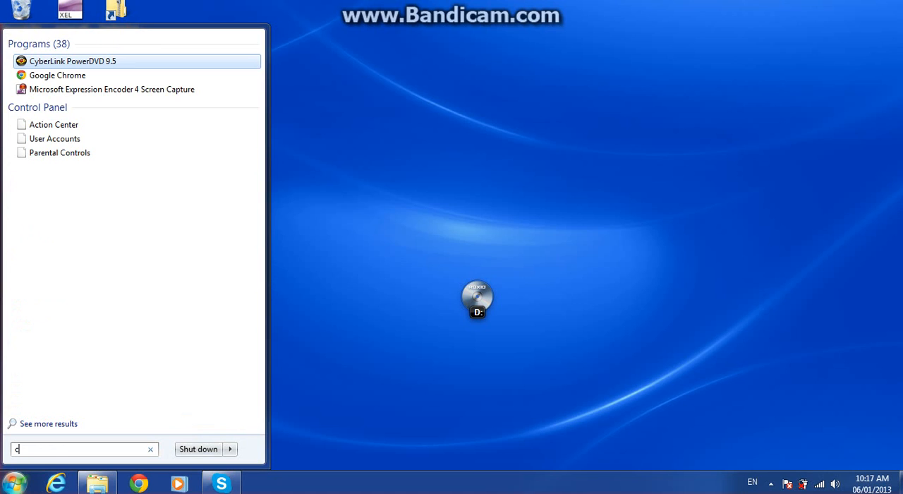
pyautogui.press('Backspace')
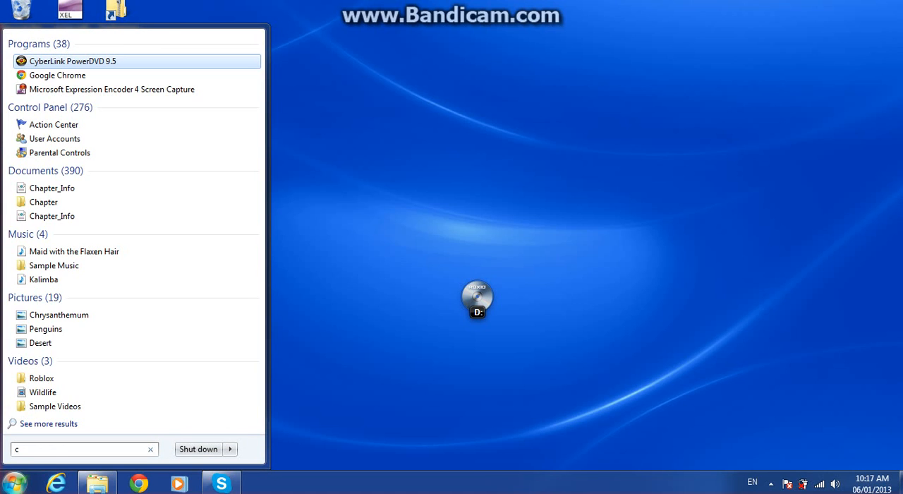
pyautogui.moveTo(56, 405)
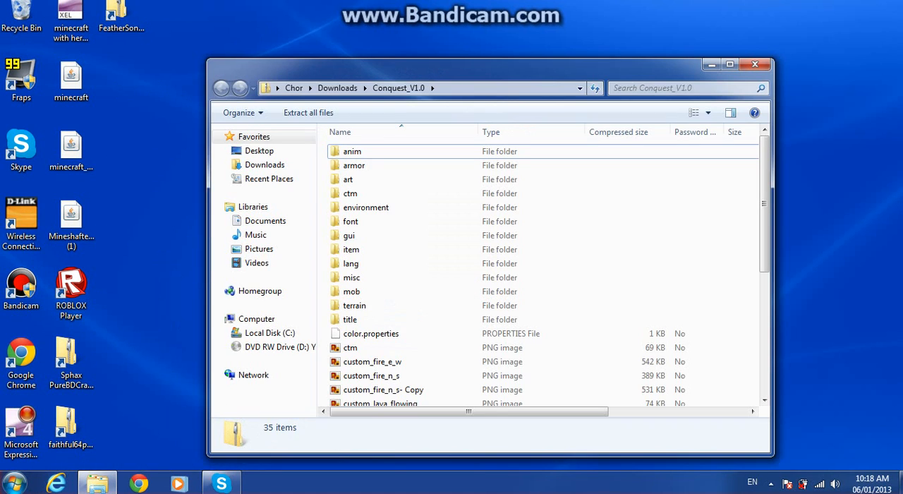
pyautogui.click(14, 483)
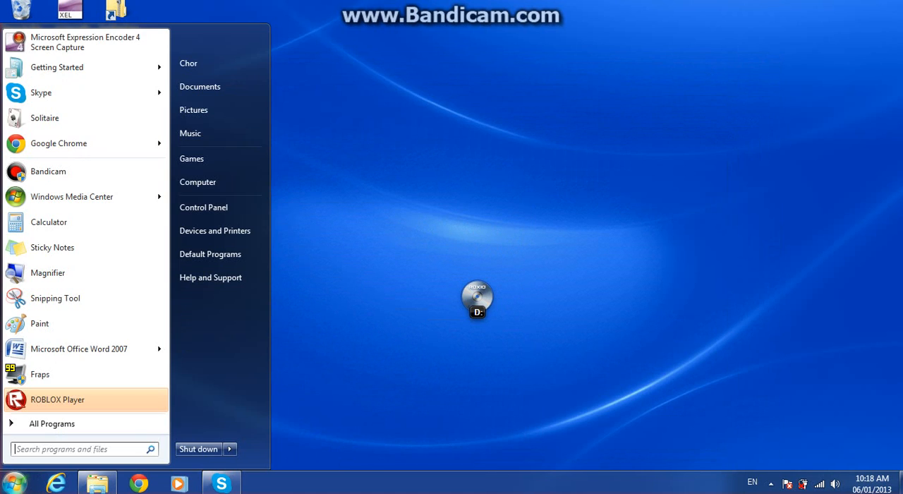
pyautogui.write('con')
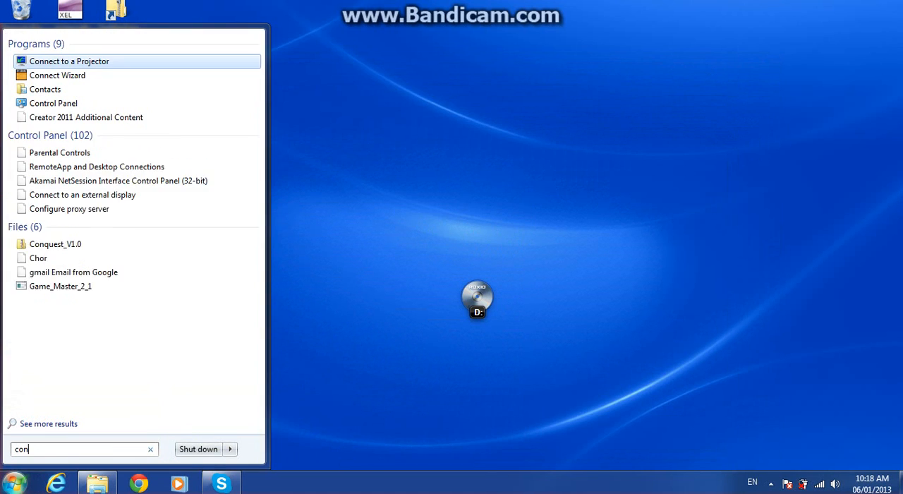
pyautogui.write('q')
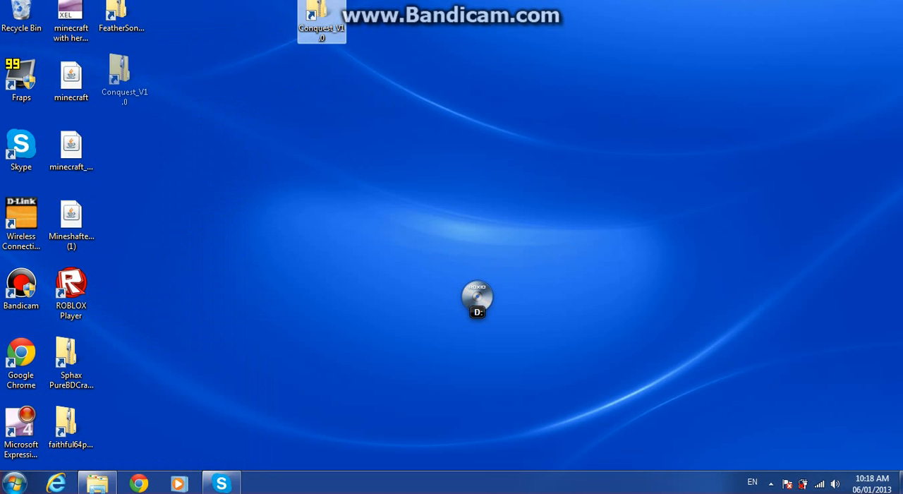
# - Put the Conquest_V1.0 shortcut on the desktop and extract it to the suggested folder
pyautogui.moveTo(321, 21); pyautogui.dragTo(120, 85)
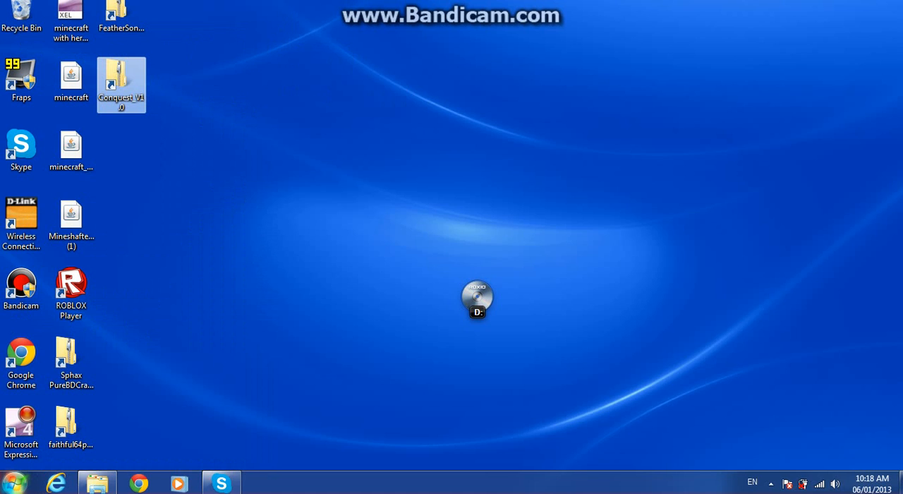
pyautogui.click(8, 483)
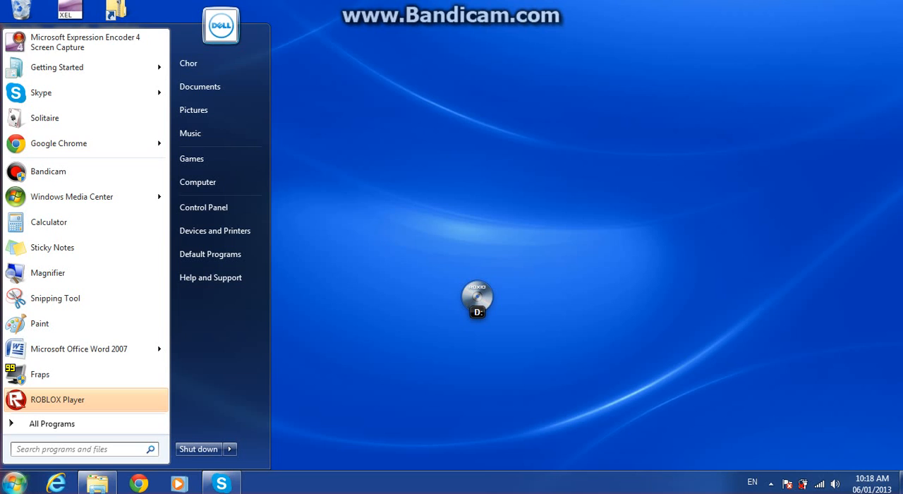
pyautogui.rightClick(121, 84)
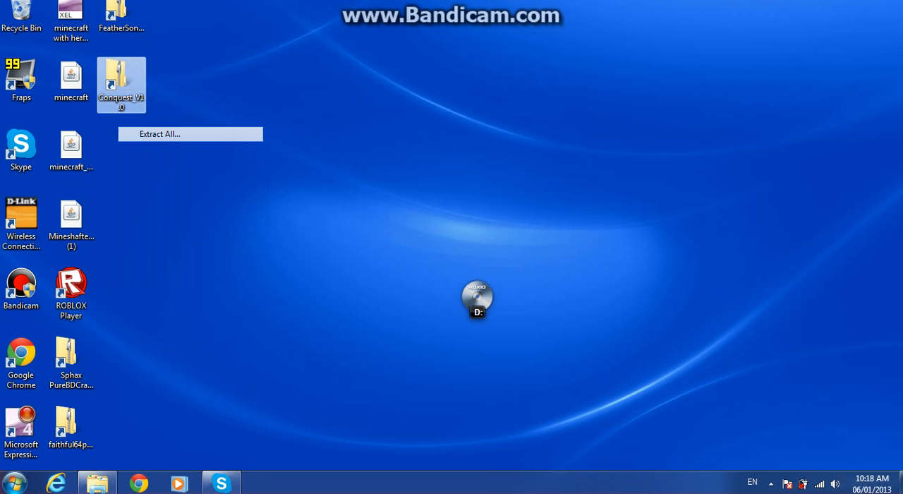
pyautogui.click(157, 134)
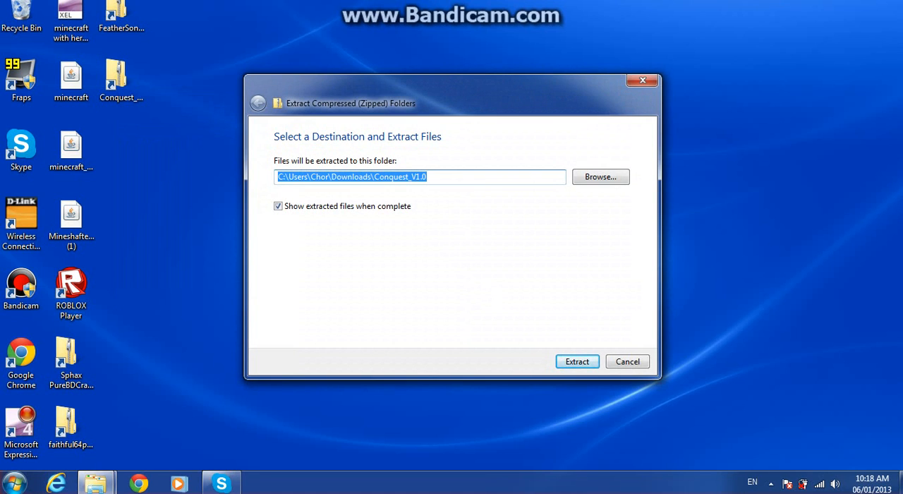
pyautogui.click(576, 361)
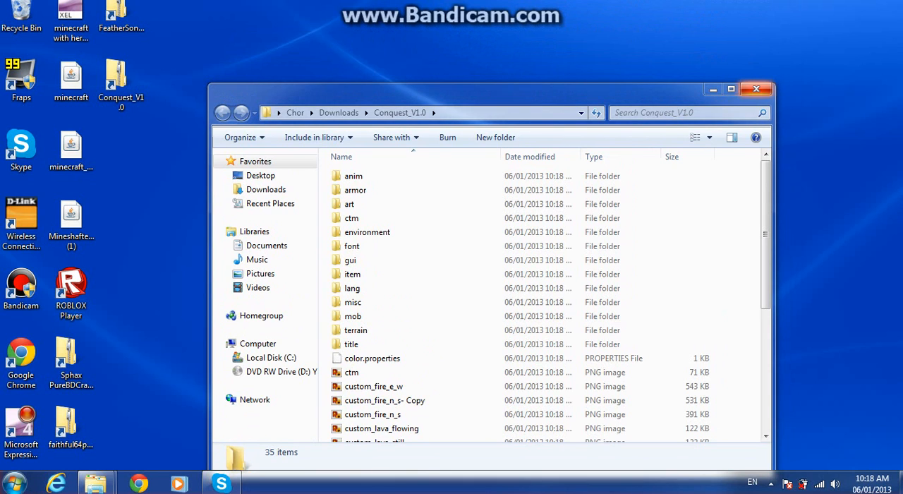
# - Drag the extracted Conquest_V1.0 folder onto the desktop, then search 'mine' for the launcher
pyautogui.click(11, 482)
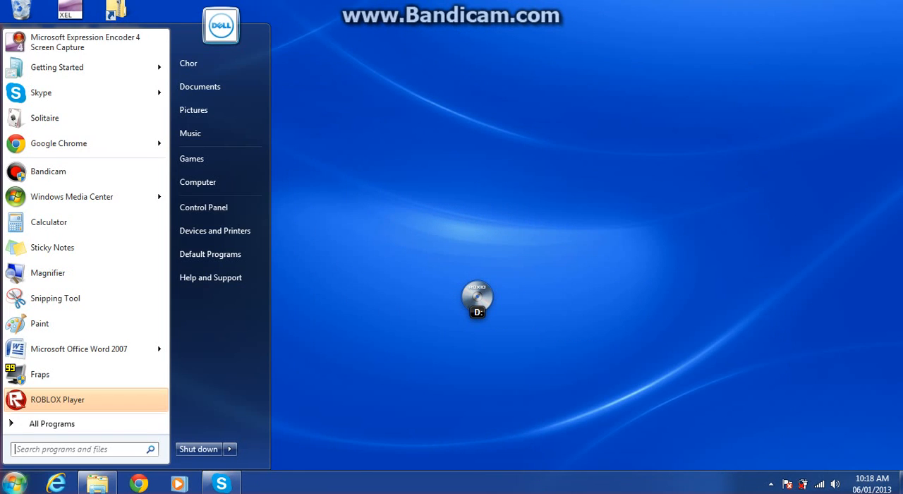
pyautogui.write('con')
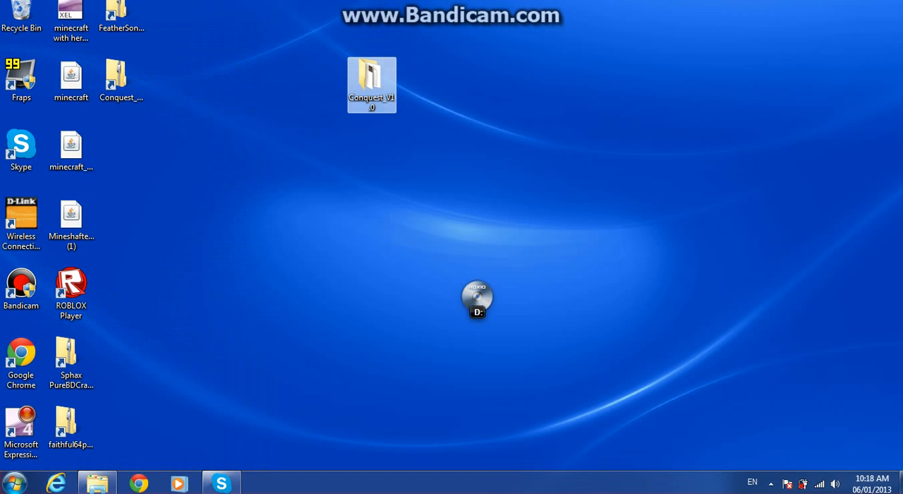
pyautogui.moveTo(371, 84); pyautogui.dragTo(120, 154)
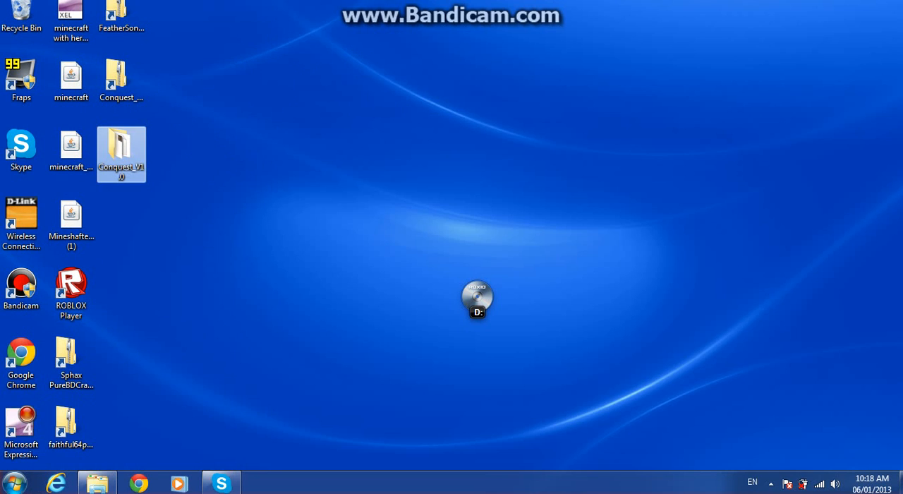
pyautogui.write('mine')
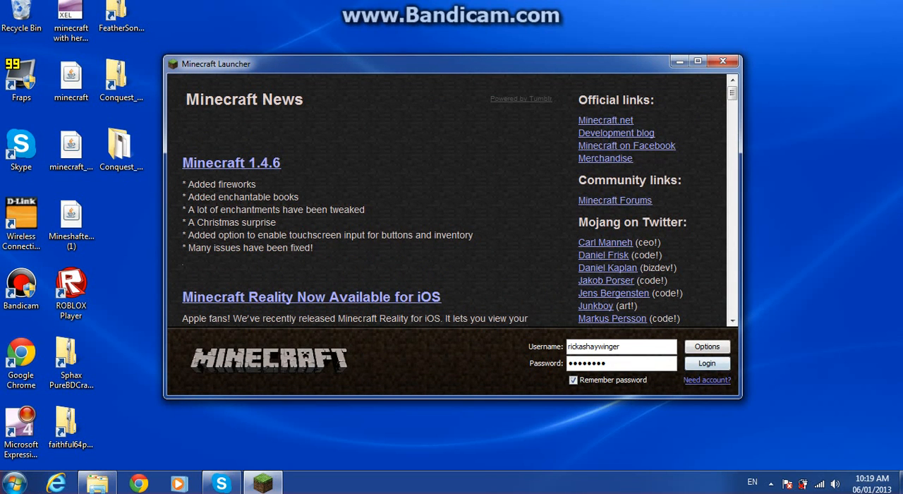
# - Log in and copy the Conquest_V1.0 folder into Minecraft's texturepacks folder
pyautogui.click(705, 363)
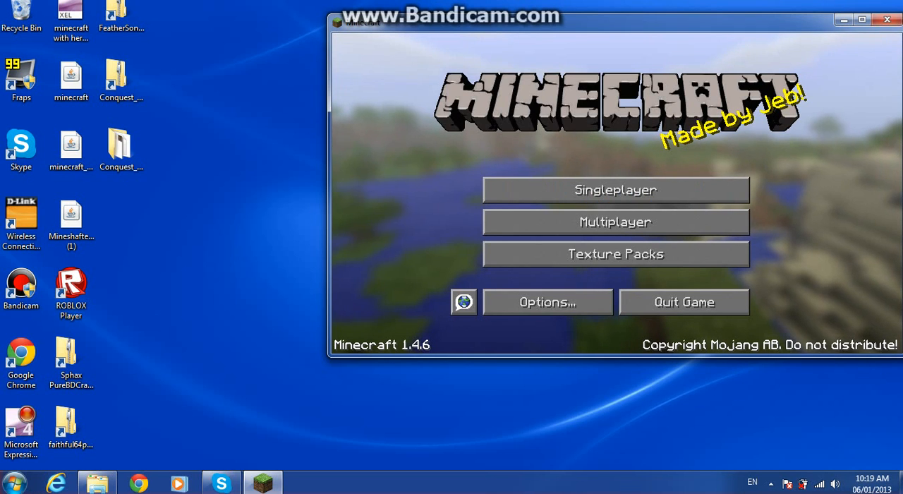
pyautogui.click(614, 253)
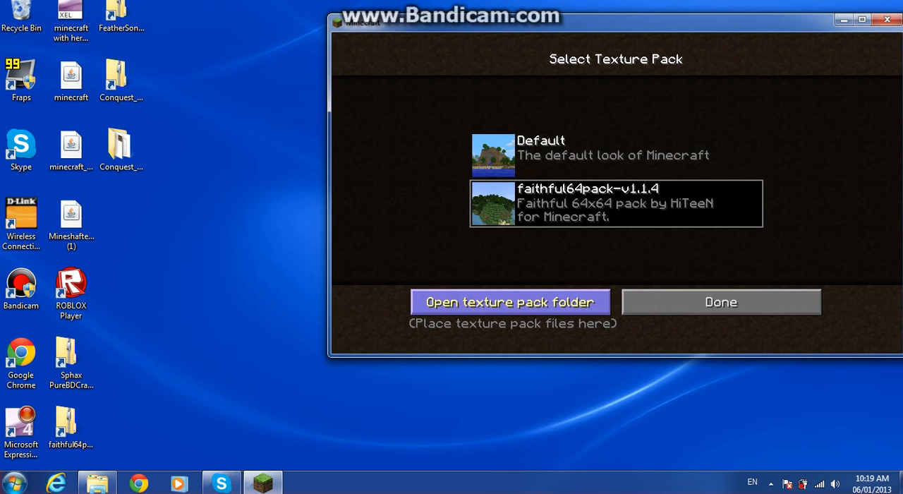
pyautogui.click(511, 301)
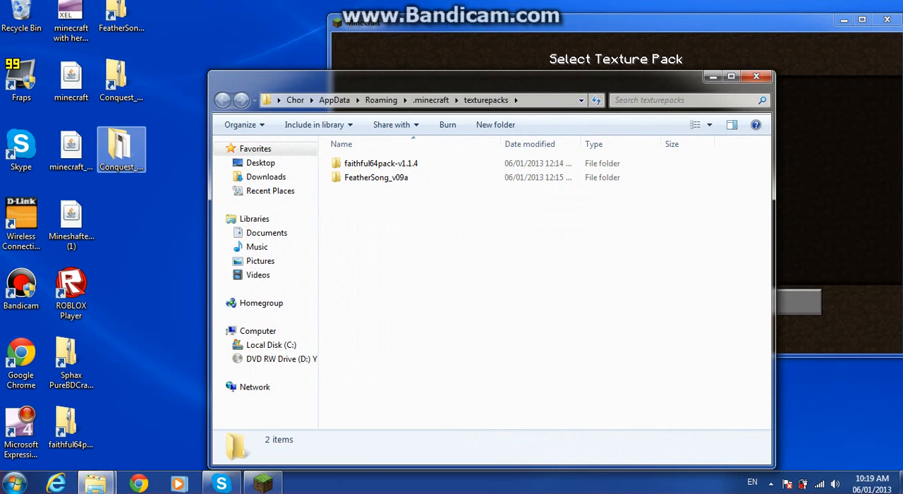
pyautogui.moveTo(122, 148); pyautogui.dragTo(377, 222)
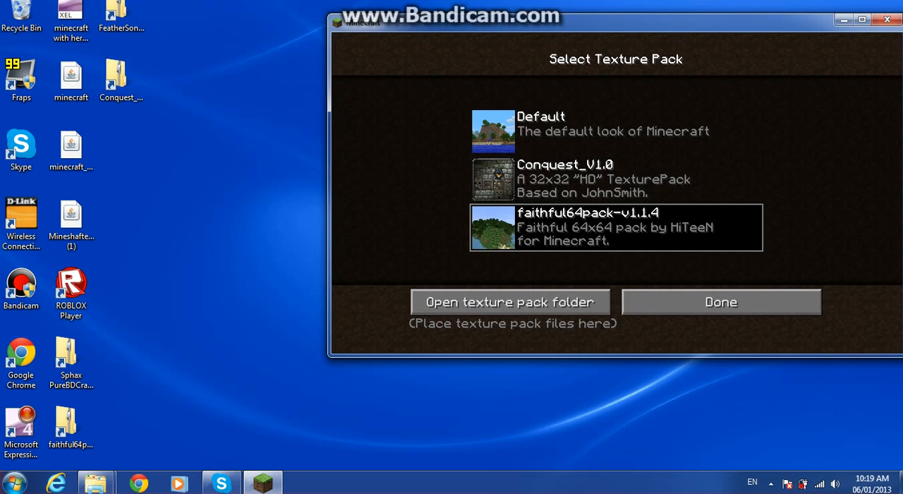
# - Select Conquest_V1.0 in Select Texture Pack and confirm with Done
pyautogui.click(613, 130)
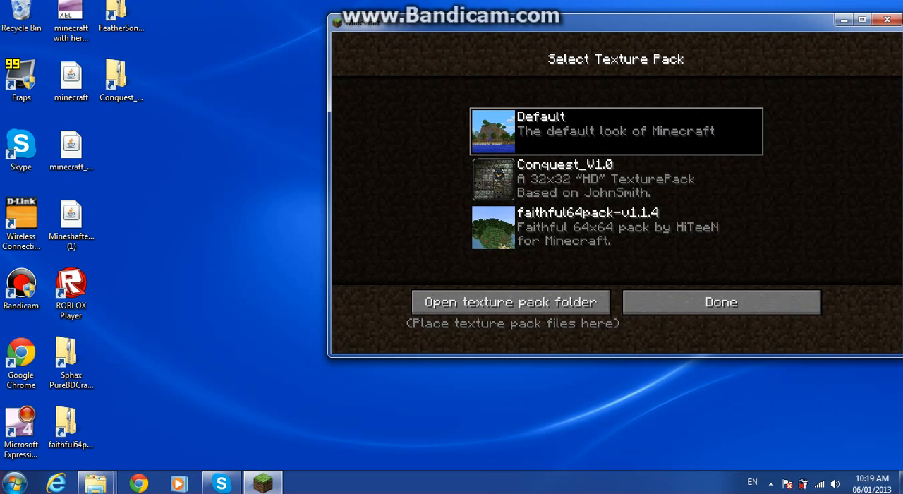
pyautogui.click(616, 178)
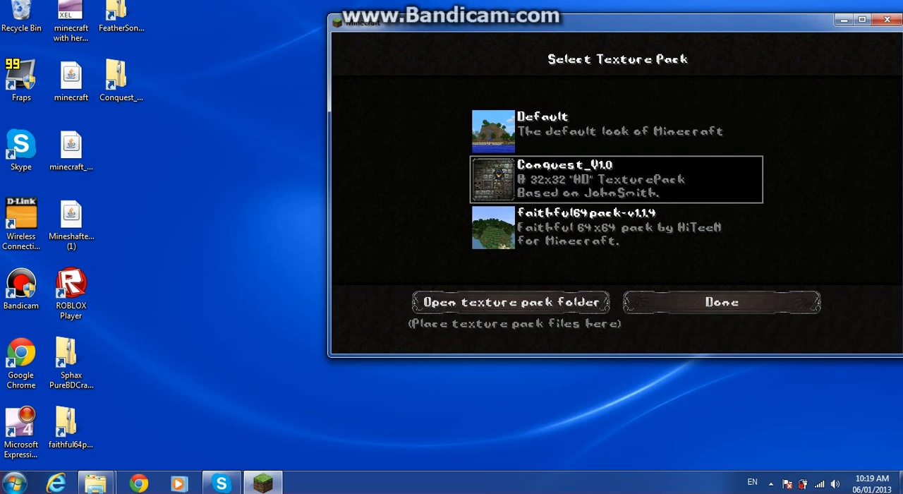
pyautogui.moveTo(721, 302)
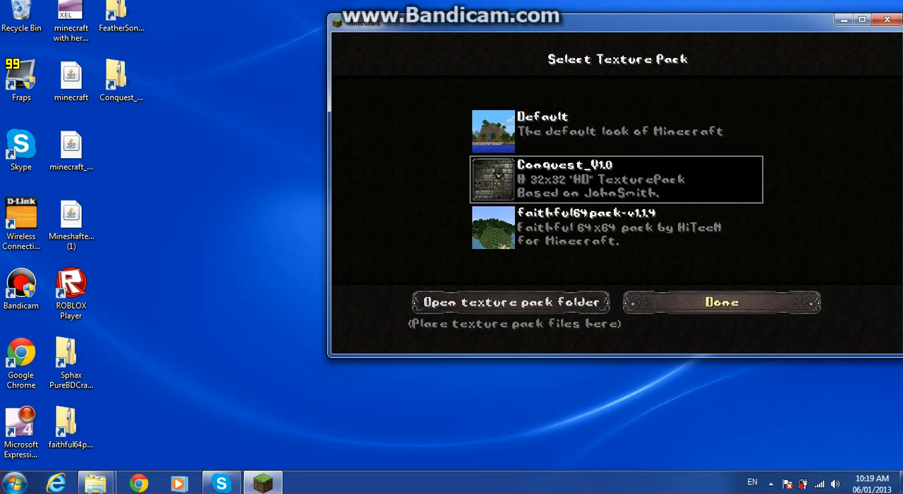
pyautogui.click(720, 302)
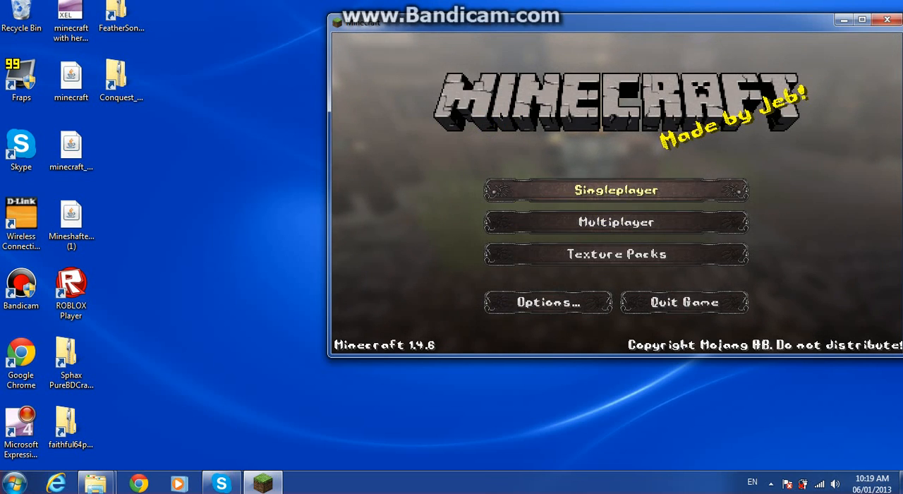
# - Open Singleplayer, back out once, then load a saved survival world
pyautogui.click(615, 190)
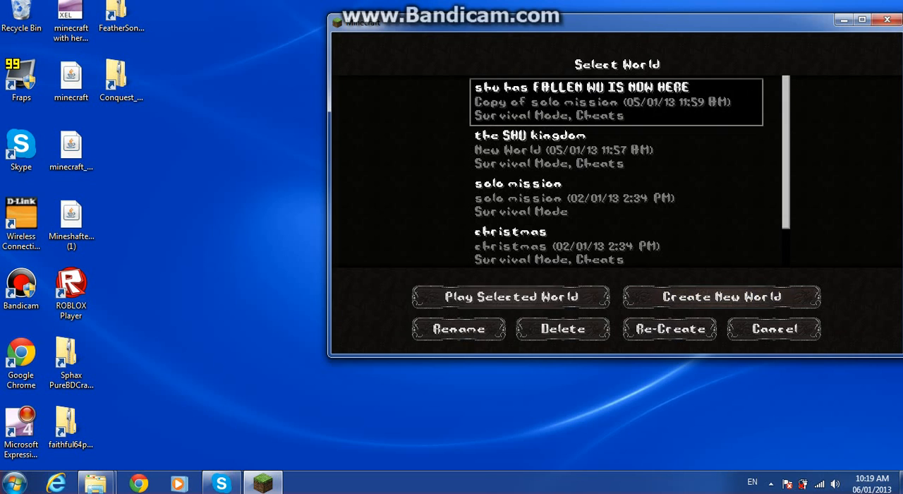
pyautogui.click(510, 296)
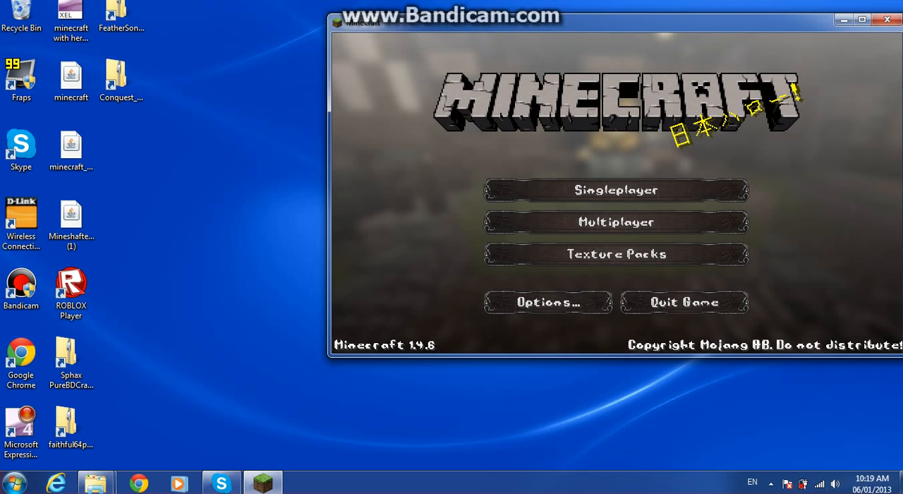
pyautogui.click(615, 190)
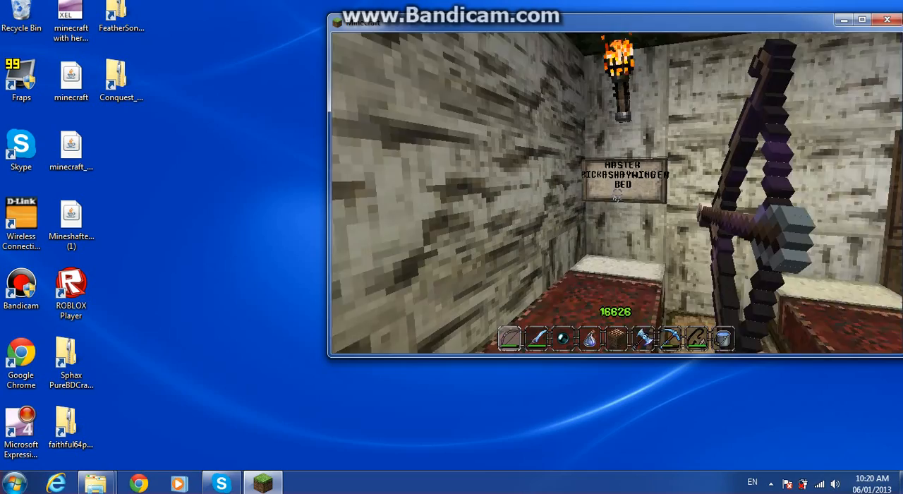
pyautogui.press('e')
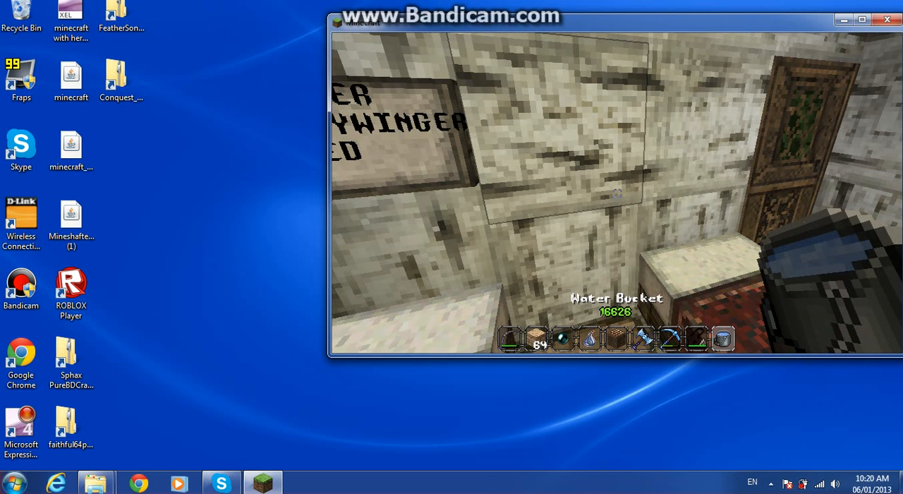
pyautogui.press('e')
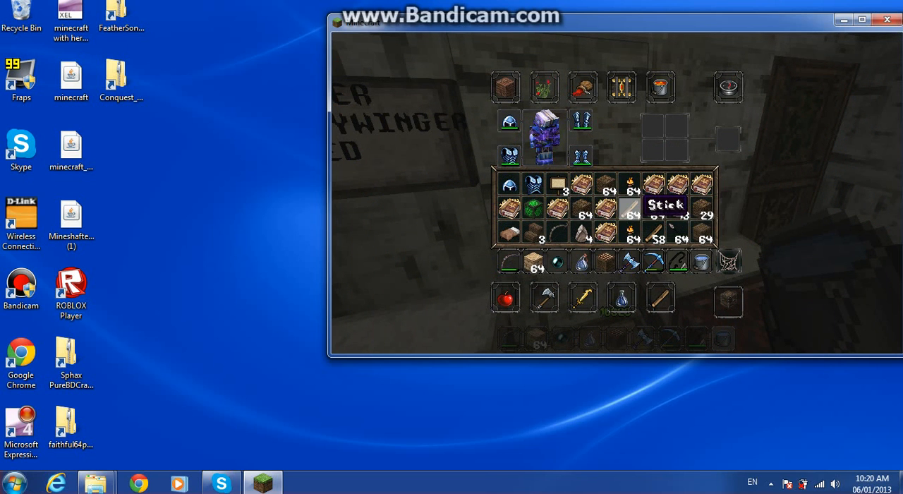
pyautogui.moveTo(509, 121)
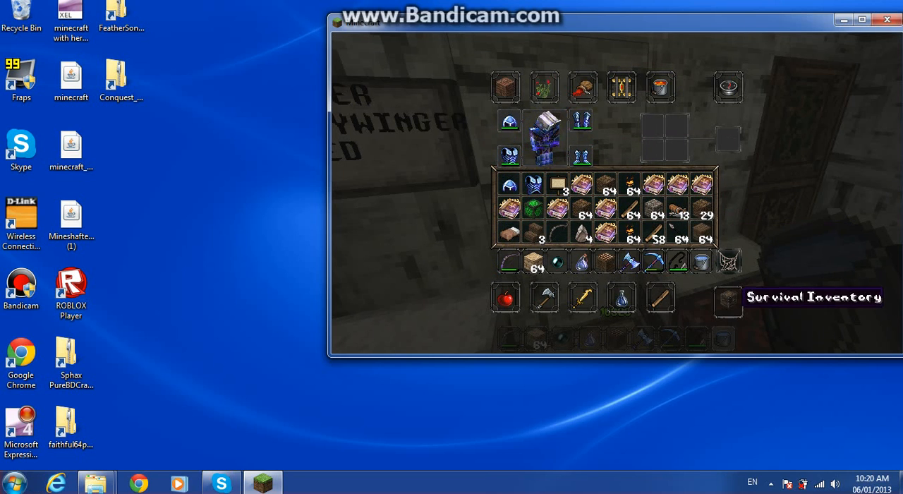
pyautogui.click(727, 86)
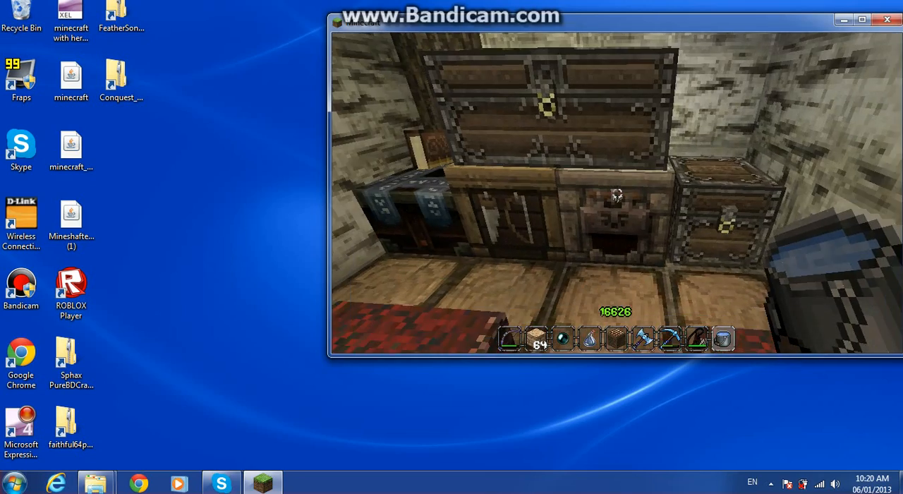
pyautogui.moveTo(615, 194)
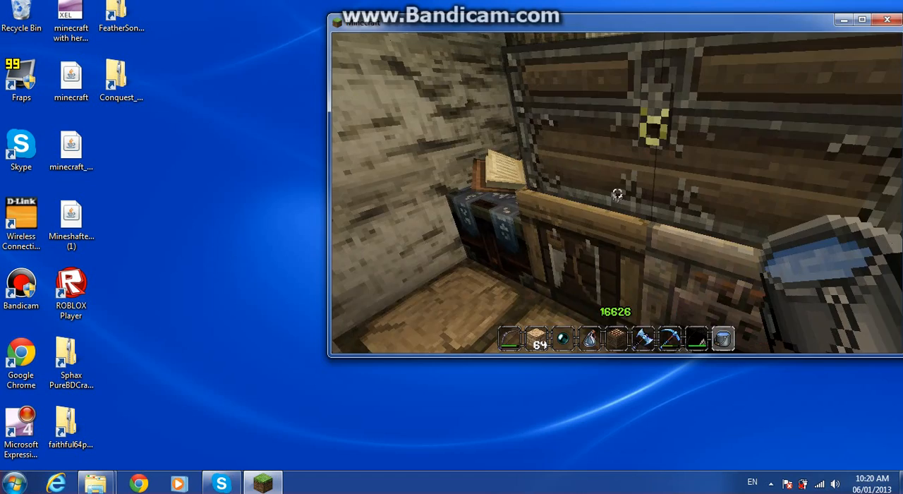